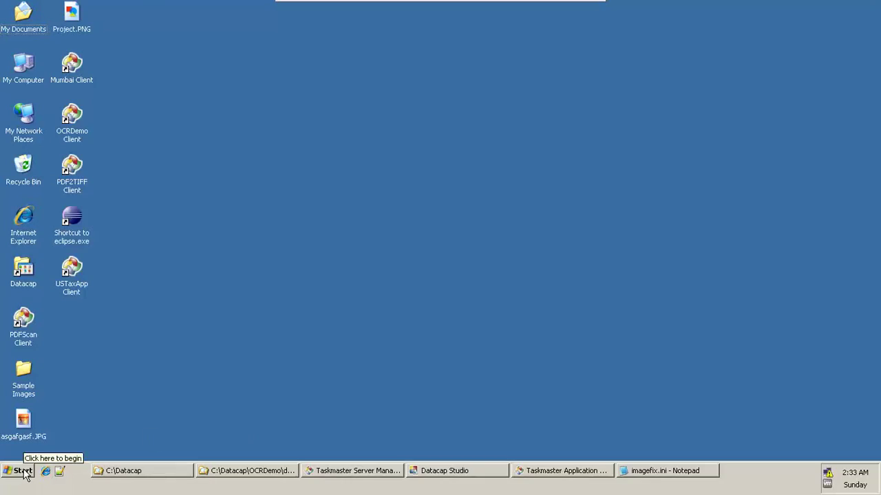
- Launch Batch Pilot from the Start menu and maximize its untitled form window
{"action": "left_click", "coordinate": [21, 470]}
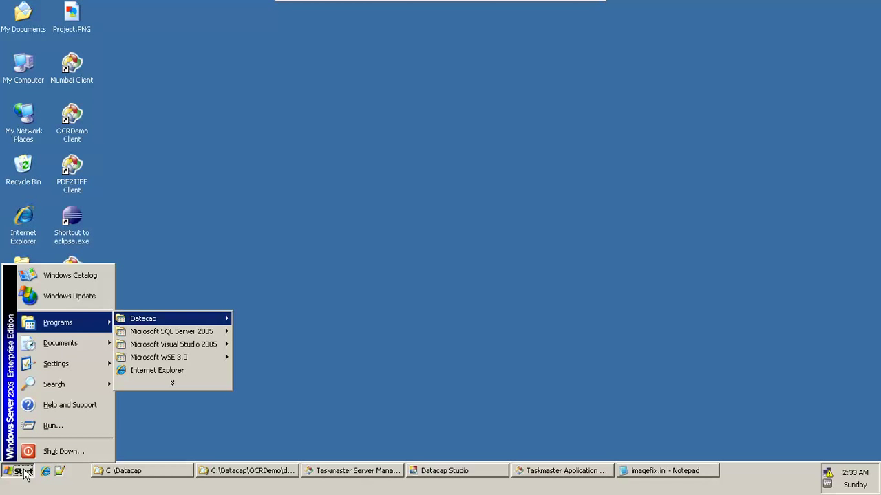
{"action": "mouse_move", "coordinate": [143, 319]}
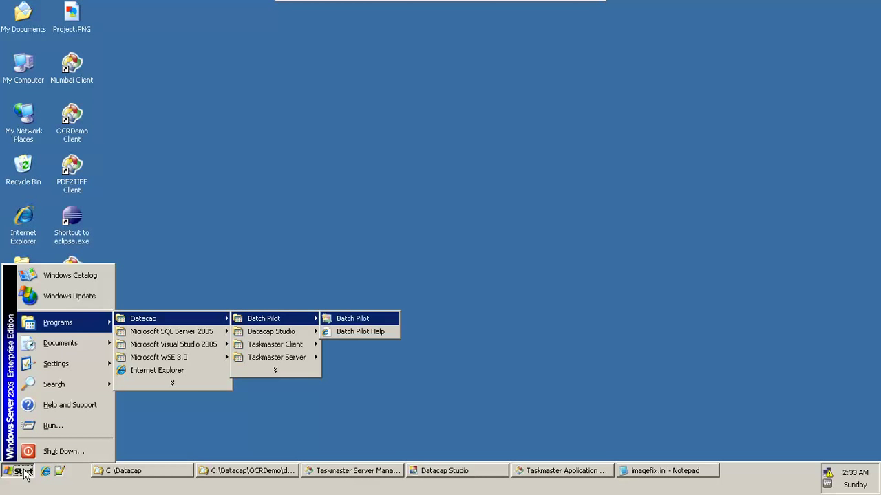
{"action": "left_click", "coordinate": [352, 318]}
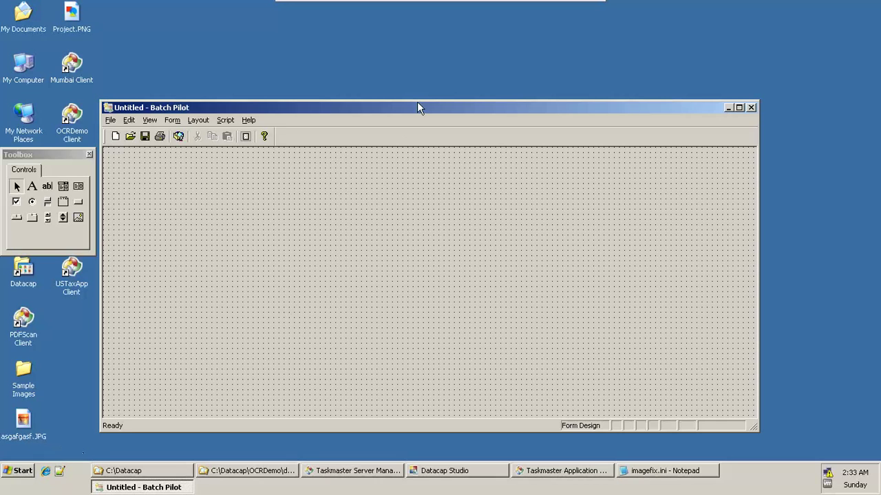
{"action": "left_click", "coordinate": [737, 107]}
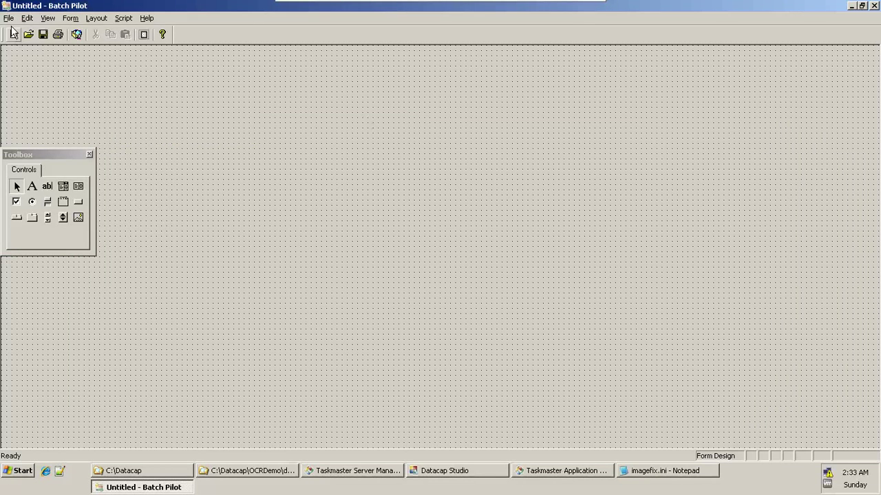
- Browse the Open Project dialog to Datacap\OCRDemo\dco_OCRDemo and select rrs_verify.bpp
{"action": "left_click", "coordinate": [8, 18]}
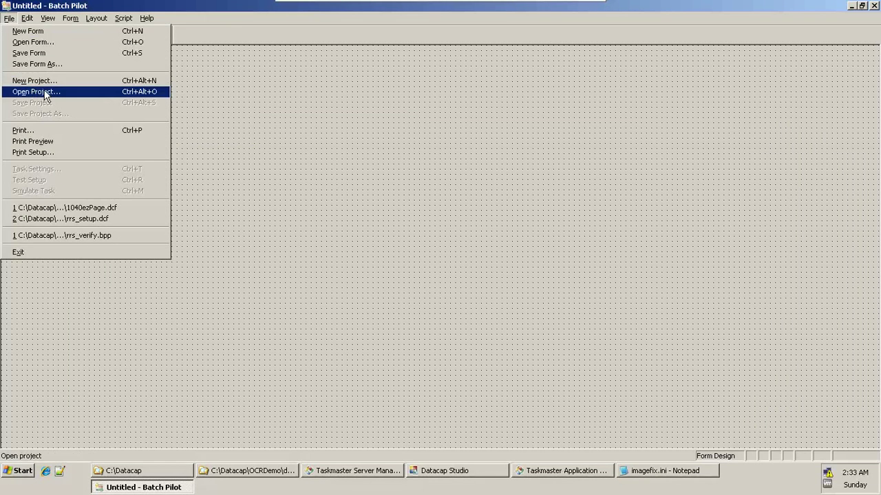
{"action": "left_click", "coordinate": [36, 91]}
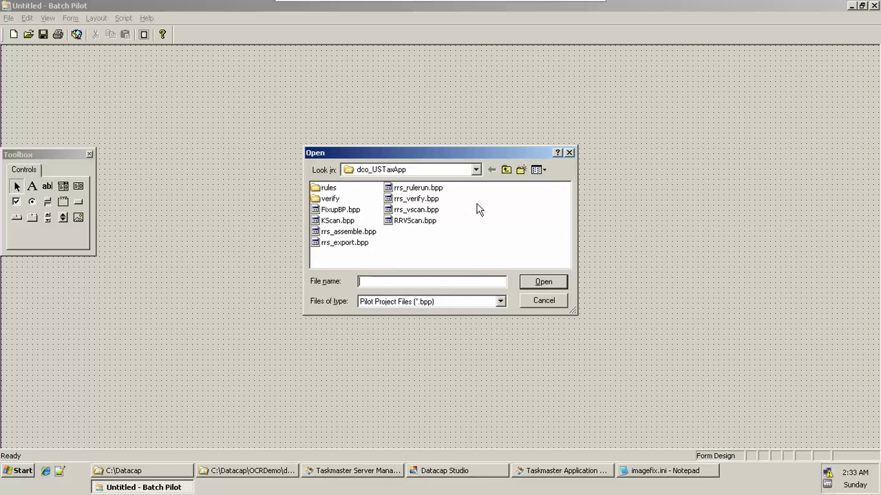
{"action": "left_click", "coordinate": [476, 171]}
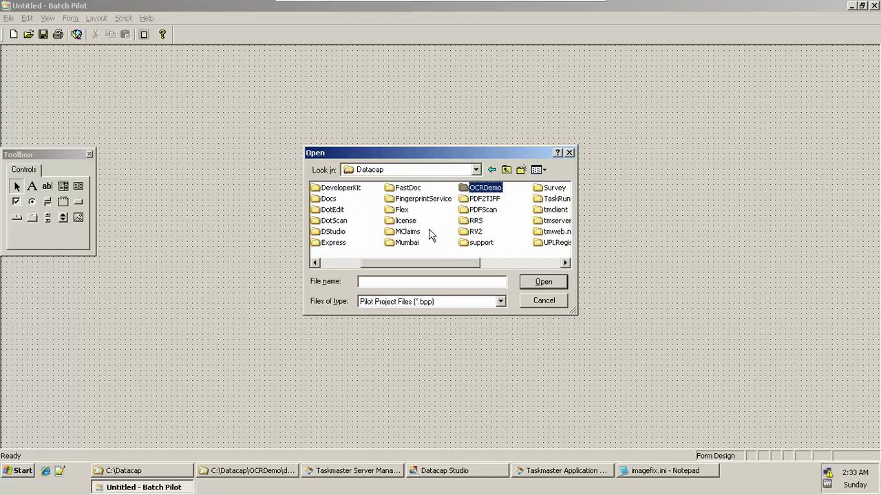
{"action": "double_click", "coordinate": [485, 187]}
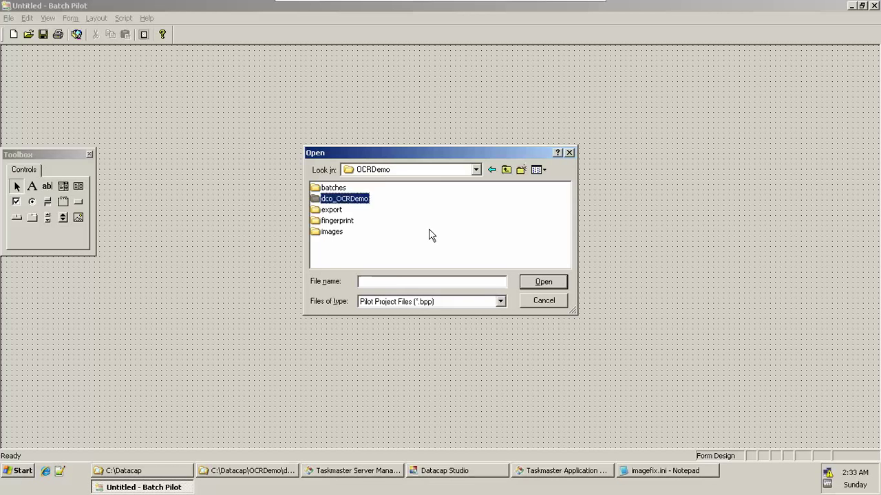
{"action": "double_click", "coordinate": [344, 198]}
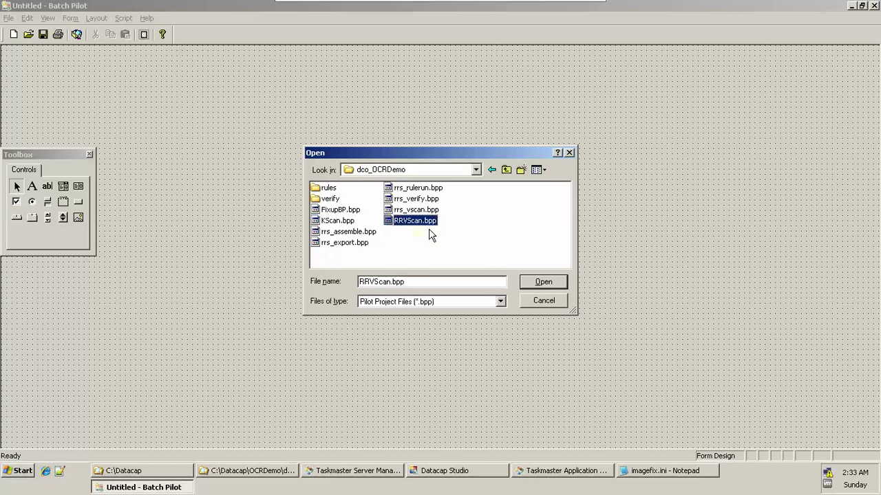
{"action": "left_click", "coordinate": [416, 198]}
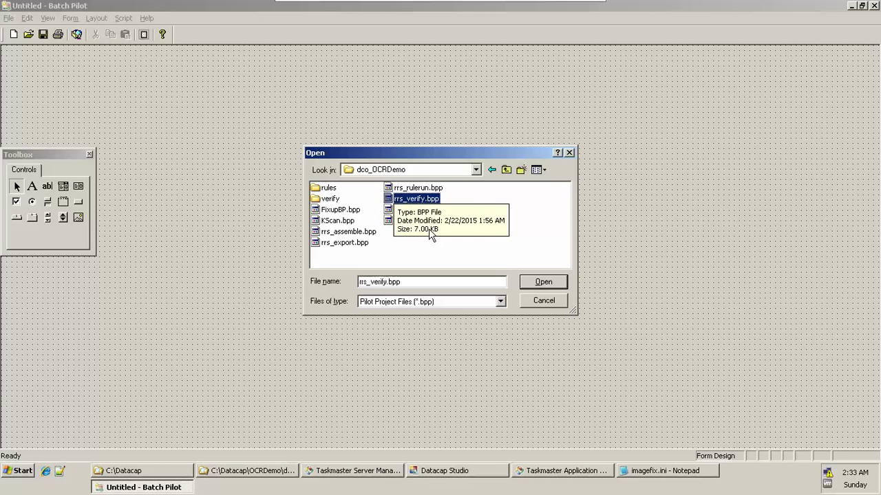
- Open rrs_verify.bpp, expand OCRDemo > Document > OCRPage, and bring up OCRPage's context menu
{"action": "left_click", "coordinate": [542, 281]}
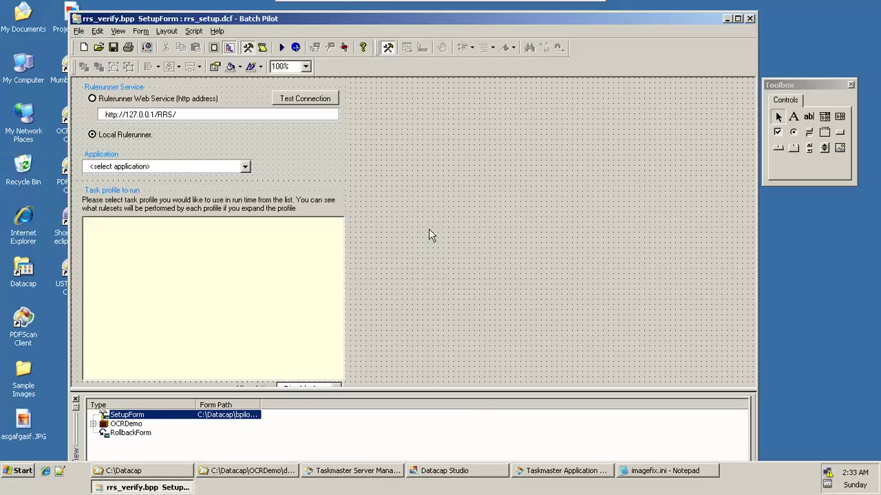
{"action": "left_click", "coordinate": [738, 20]}
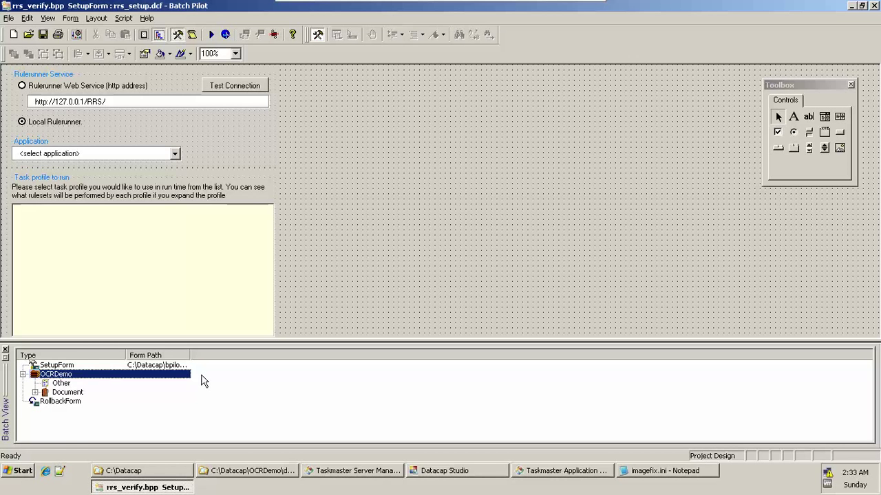
{"action": "left_click", "coordinate": [44, 392]}
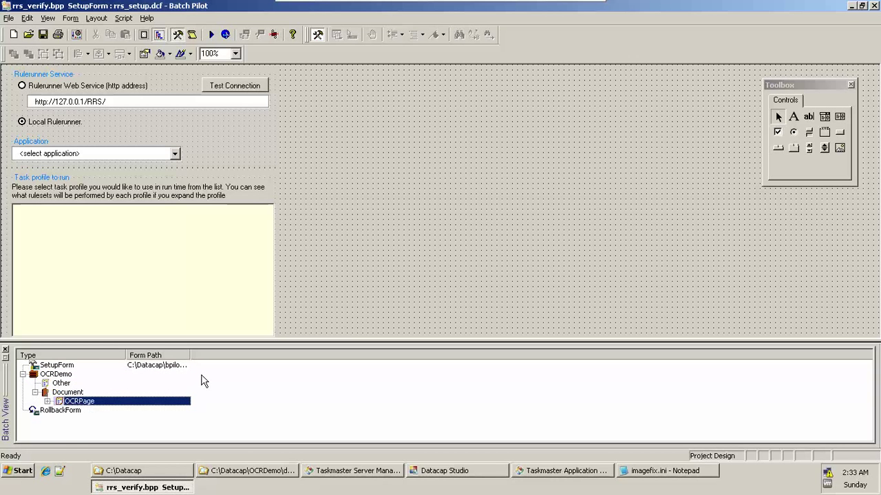
{"action": "left_click", "coordinate": [48, 402]}
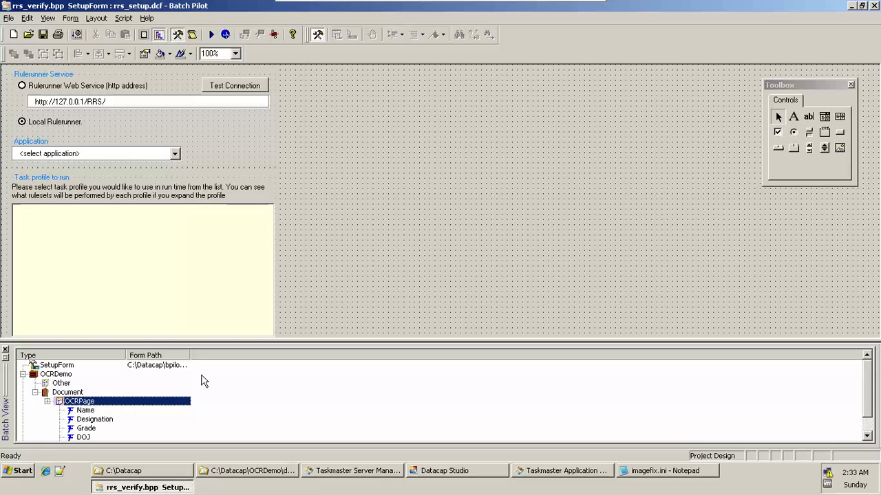
{"action": "right_click", "coordinate": [79, 402]}
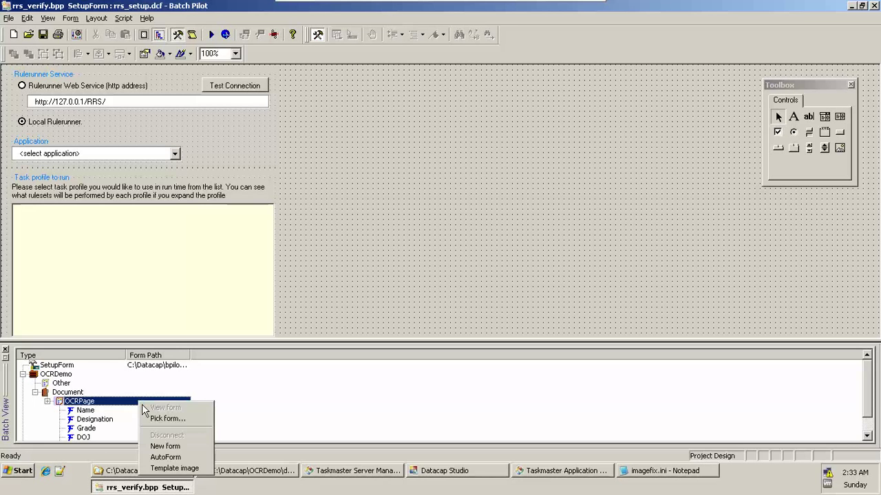
{"action": "mouse_move", "coordinate": [165, 457]}
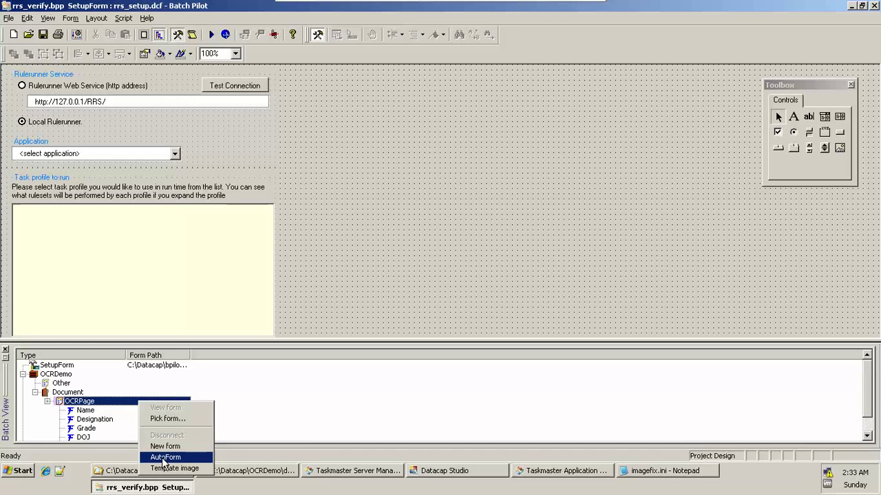
- AutoForm a verification form for OCRPage with Name, Designation, Grade, DOJ and Year fields
{"action": "left_click", "coordinate": [165, 457]}
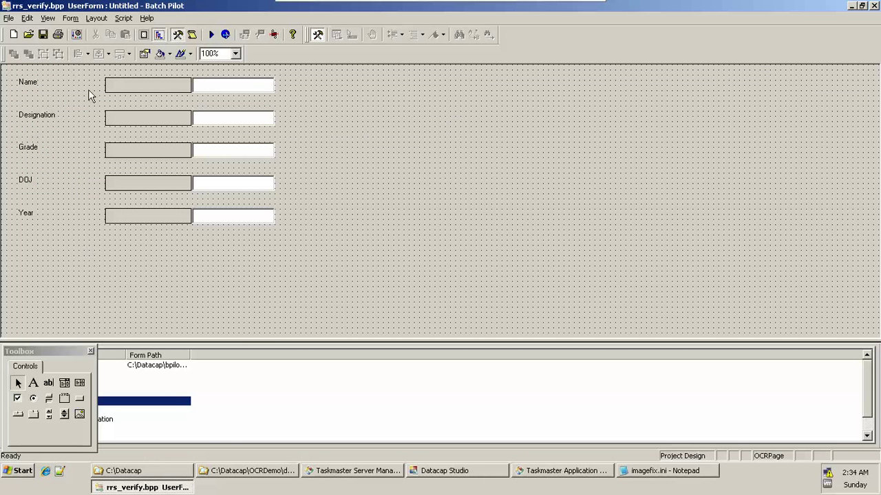
{"action": "mouse_move", "coordinate": [97, 132]}
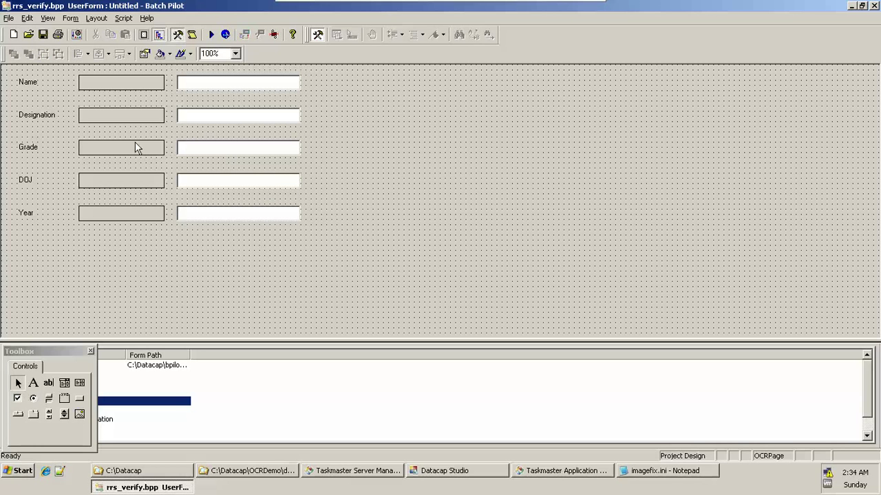
- Show the Image View pane beside the OCRPage form
{"action": "left_click", "coordinate": [46, 17]}
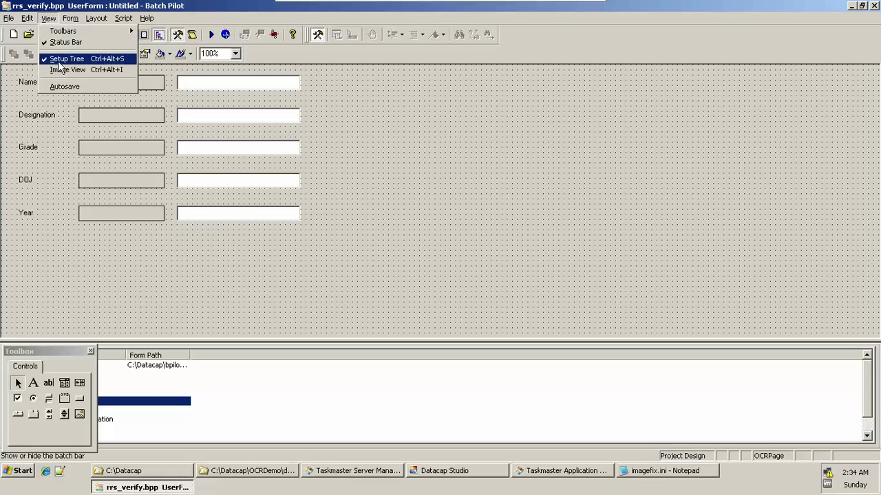
{"action": "left_click", "coordinate": [67, 69]}
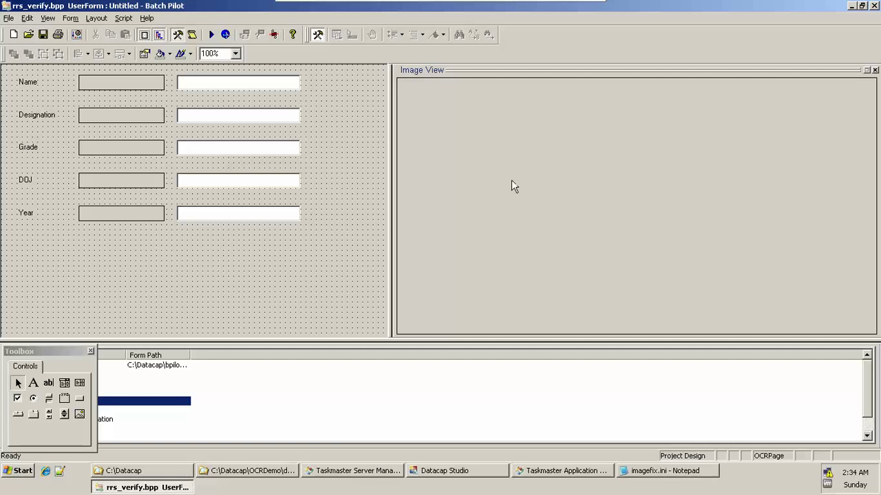
{"action": "mouse_move", "coordinate": [564, 231]}
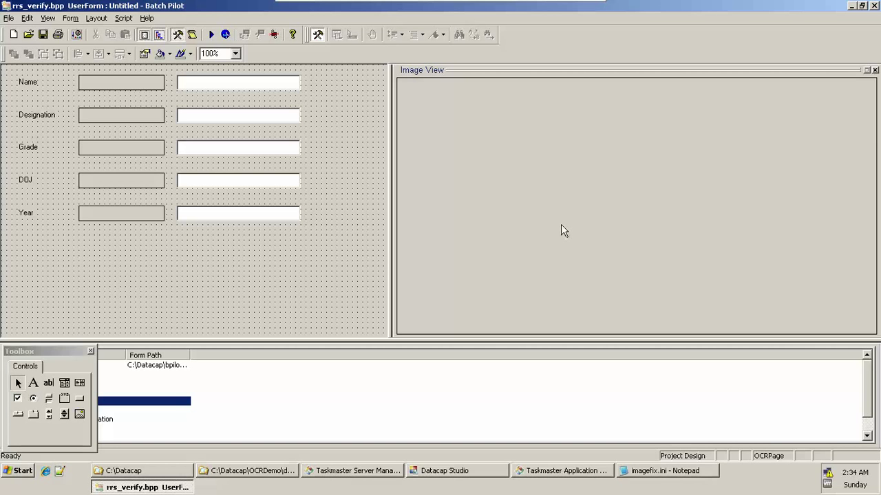
{"action": "mouse_move", "coordinate": [307, 261]}
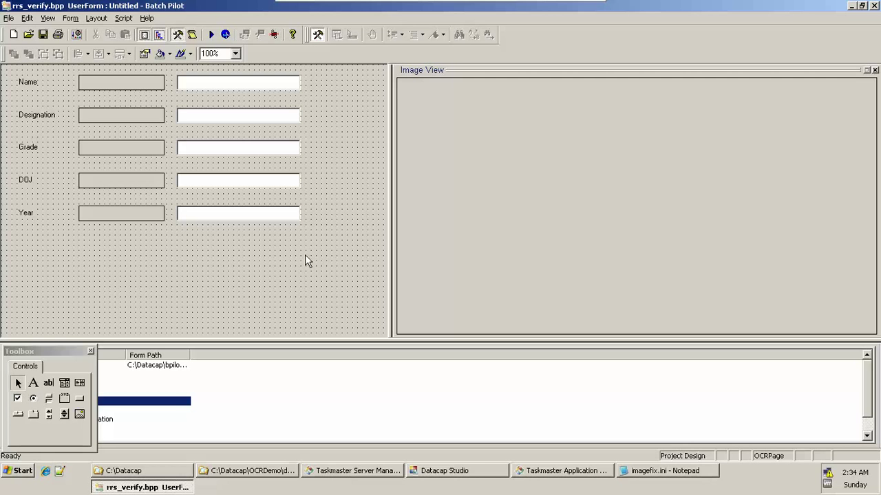
{"action": "mouse_move", "coordinate": [127, 326]}
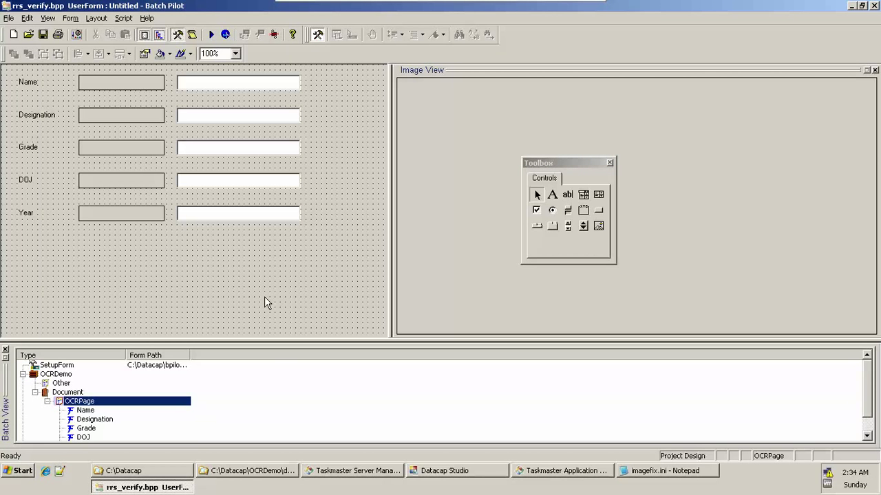
{"action": "mouse_move", "coordinate": [168, 149]}
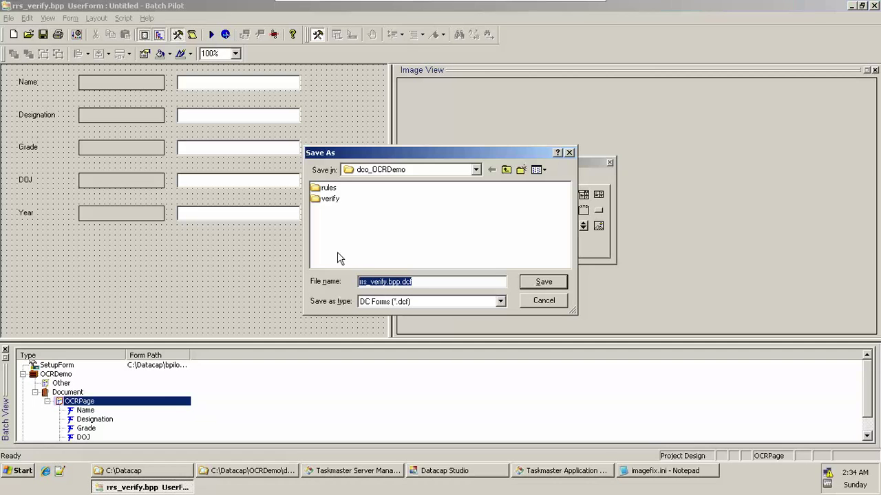
{"action": "mouse_move", "coordinate": [380, 182]}
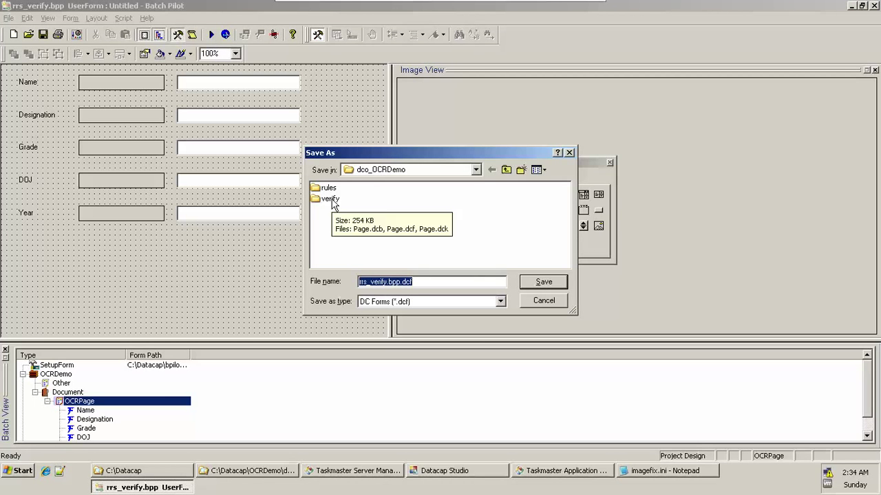
- Save the form as OCRPage.dcf inside the verify folder
{"action": "double_click", "coordinate": [329, 199]}
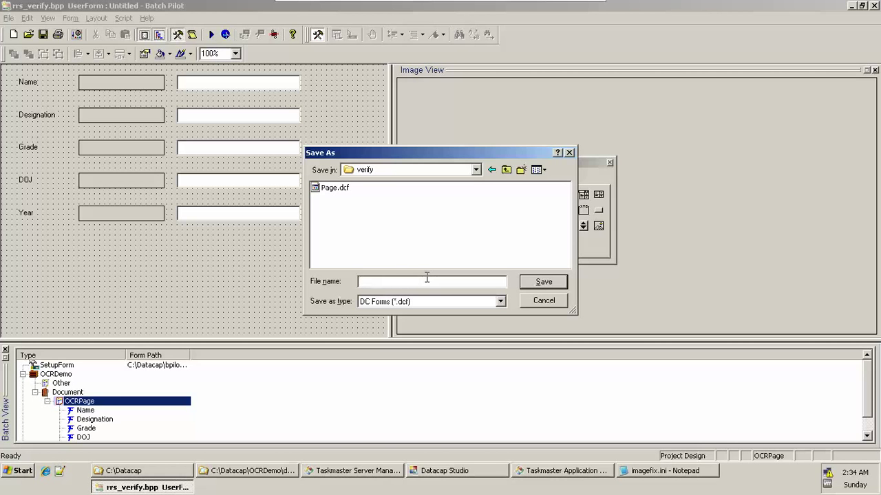
{"action": "type", "text": "OCRPage.dcf\""}
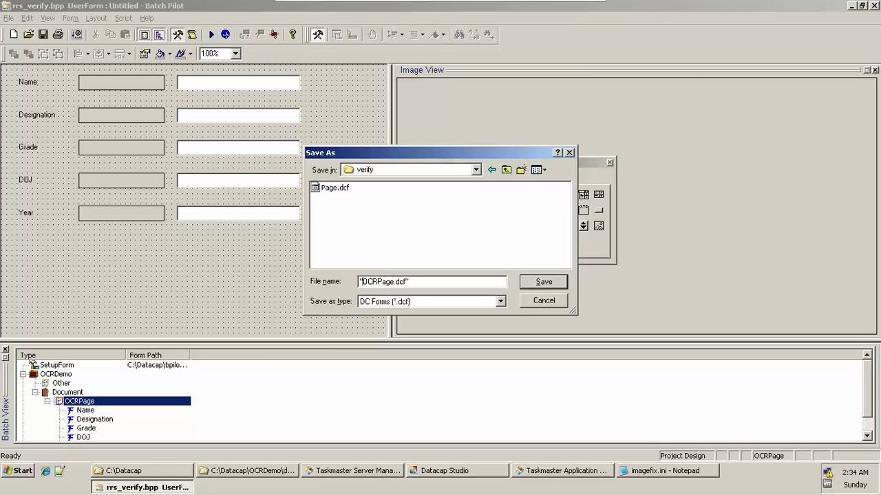
{"action": "left_click", "coordinate": [544, 281]}
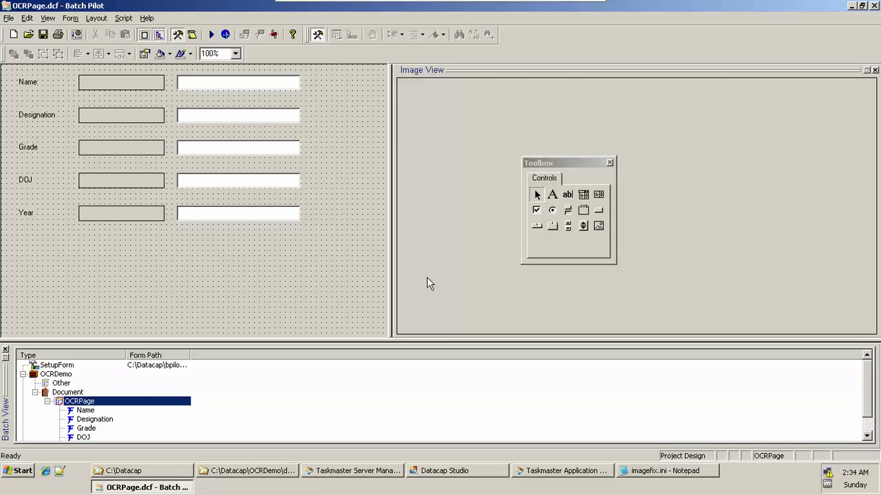
{"action": "mouse_move", "coordinate": [228, 366]}
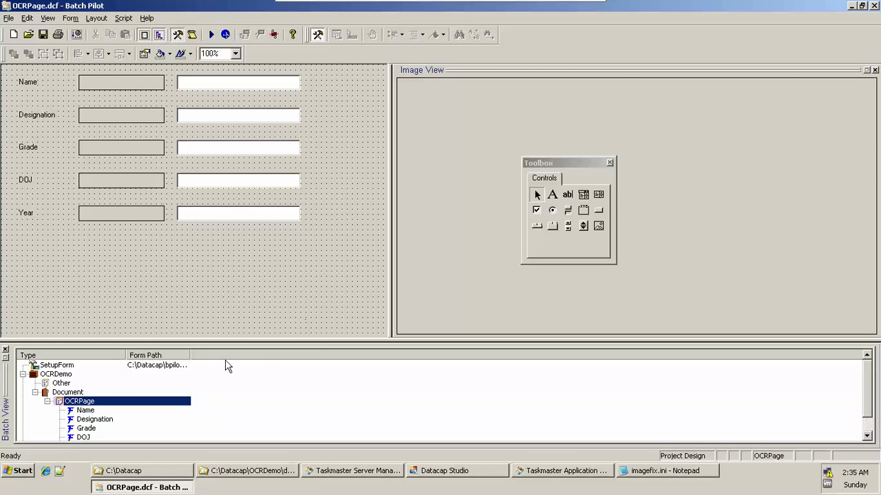
{"action": "mouse_move", "coordinate": [140, 407]}
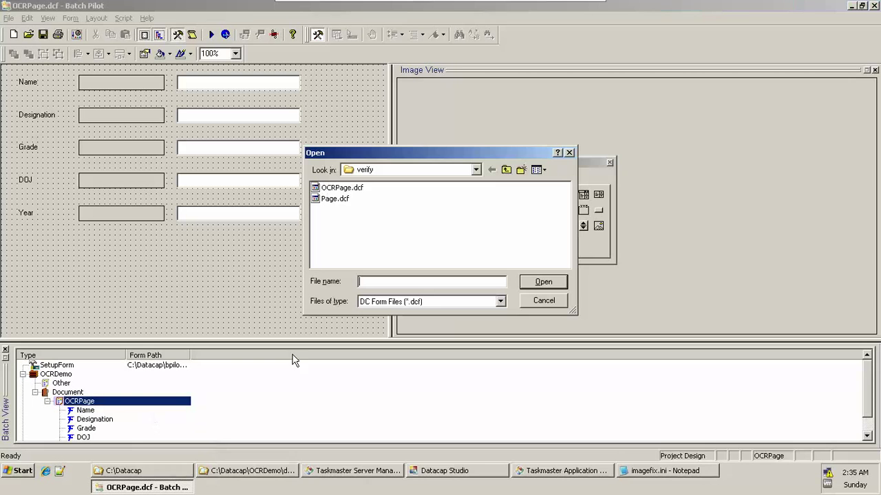
- Point the OCRPage node at OCRPage.dcf in the verify folder
{"action": "left_click", "coordinate": [476, 171]}
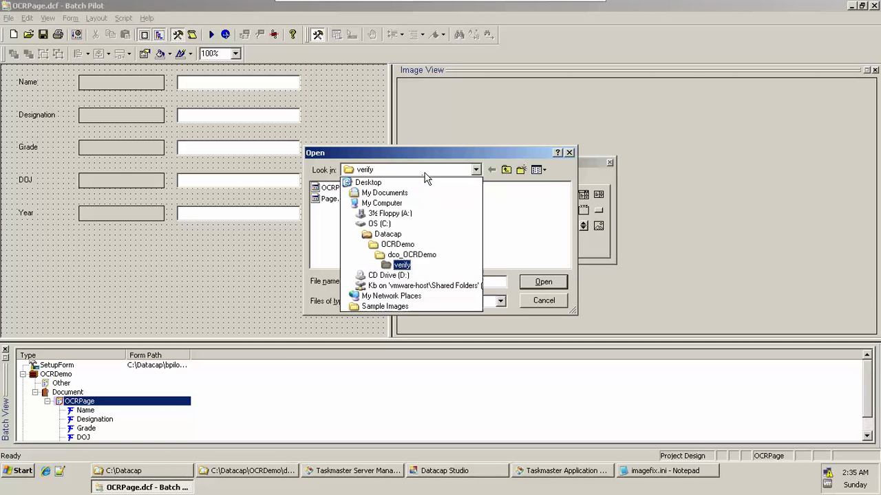
{"action": "mouse_move", "coordinate": [402, 268]}
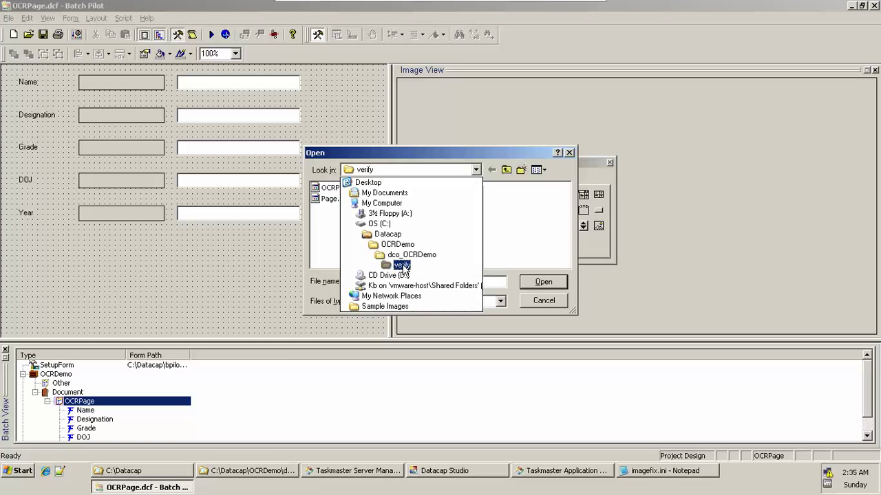
{"action": "left_click", "coordinate": [542, 280]}
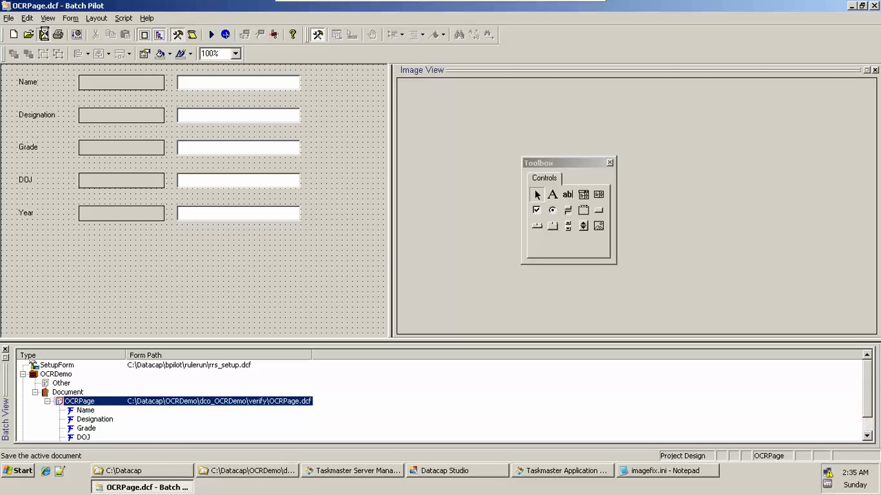
- Save the form, then save the project as rrs_verify.bpp in dco_OCRDemo
{"action": "left_click", "coordinate": [43, 34]}
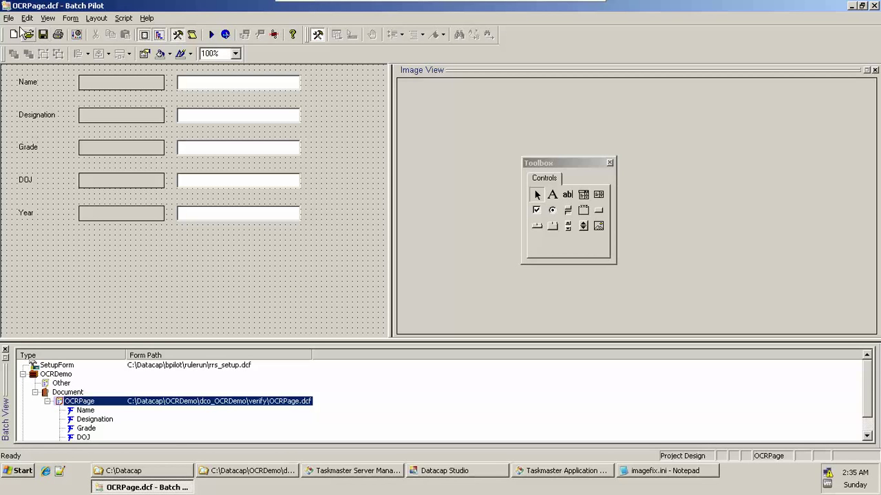
{"action": "left_click", "coordinate": [8, 18]}
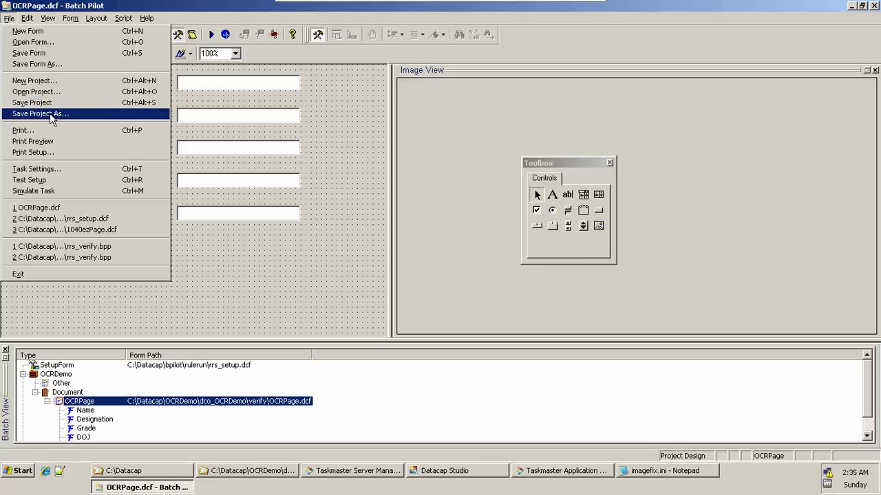
{"action": "left_click", "coordinate": [40, 113]}
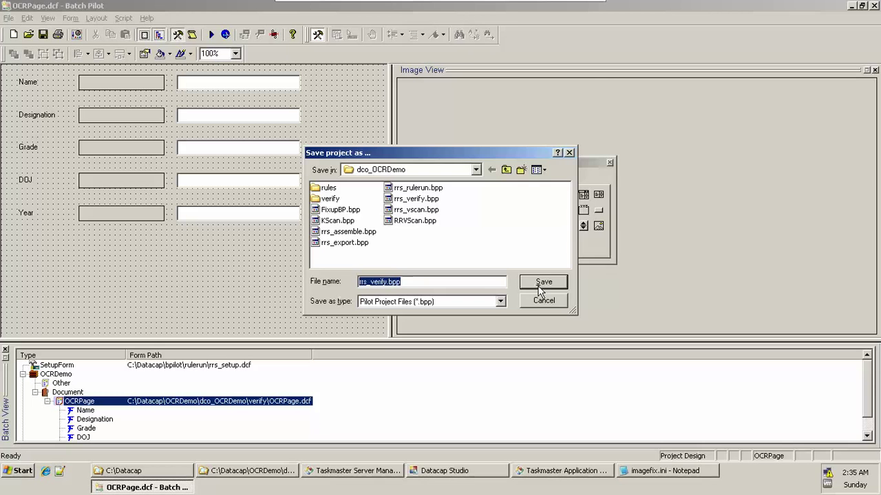
{"action": "left_click", "coordinate": [542, 282]}
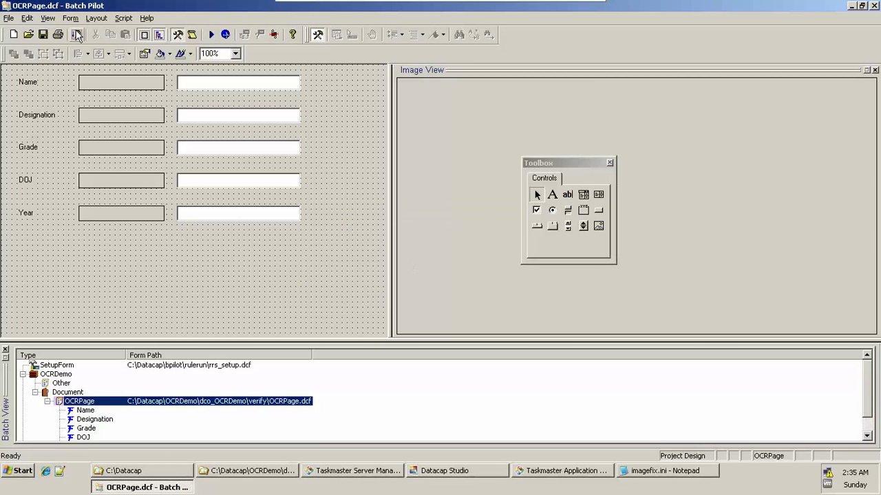
{"action": "left_click", "coordinate": [8, 18]}
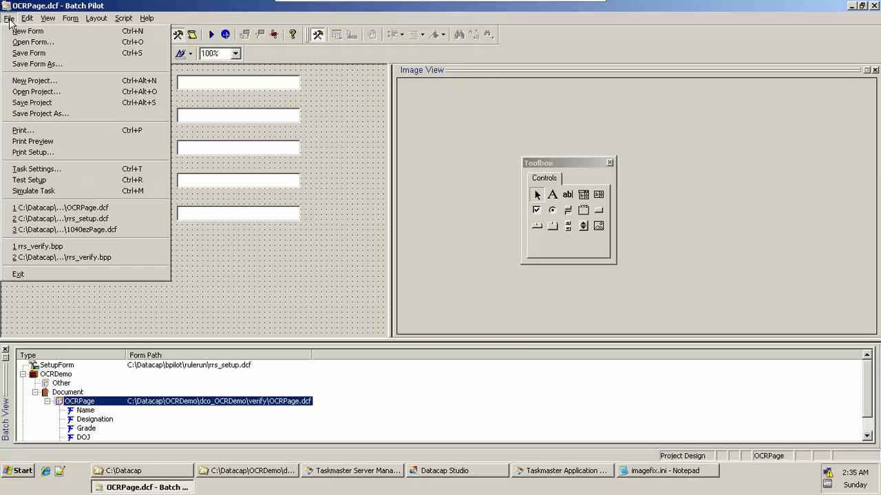
{"action": "mouse_move", "coordinate": [36, 169]}
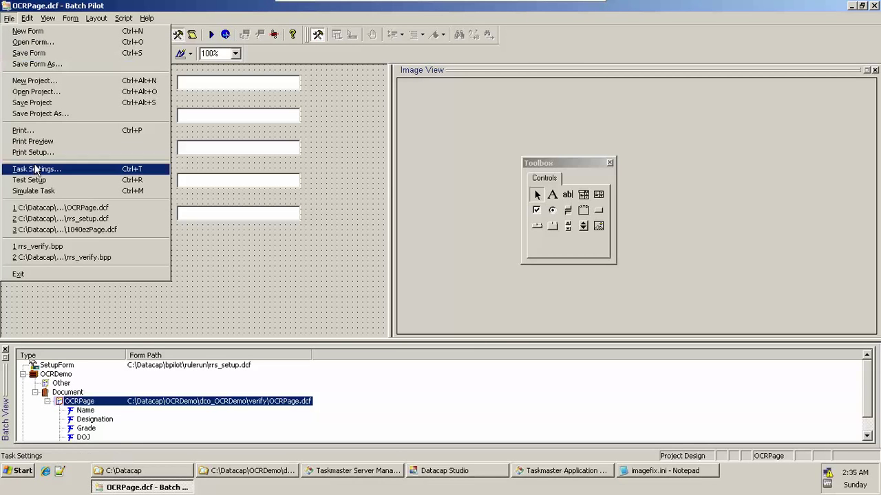
- In Task Settings Filters, add an OCRPage filter with Property STATUS and Problem value 1, and confirm
{"action": "left_click", "coordinate": [35, 168]}
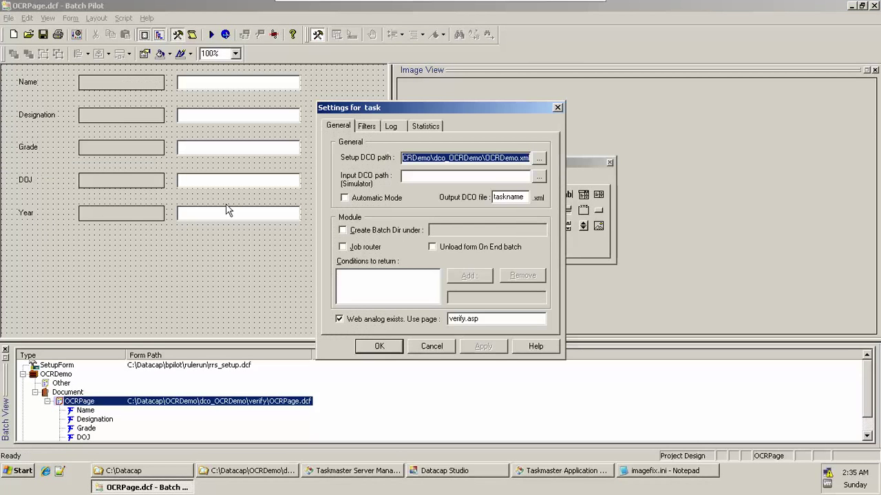
{"action": "left_click", "coordinate": [366, 126]}
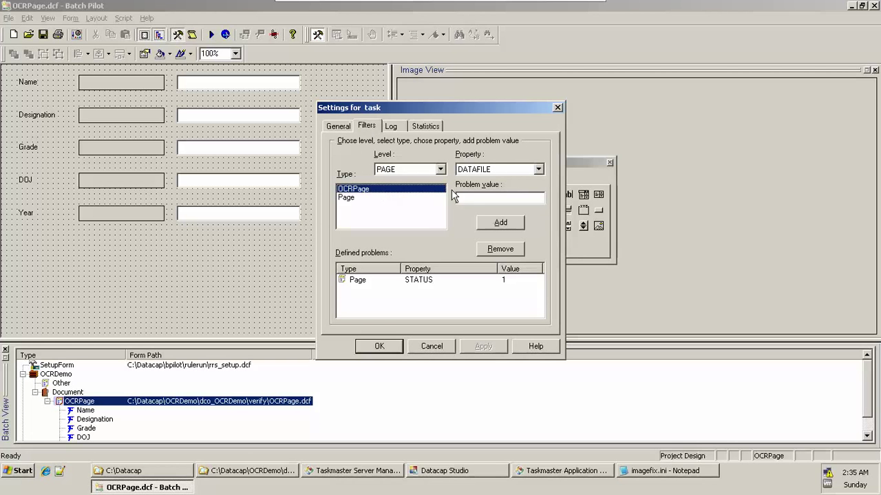
{"action": "left_click", "coordinate": [539, 170]}
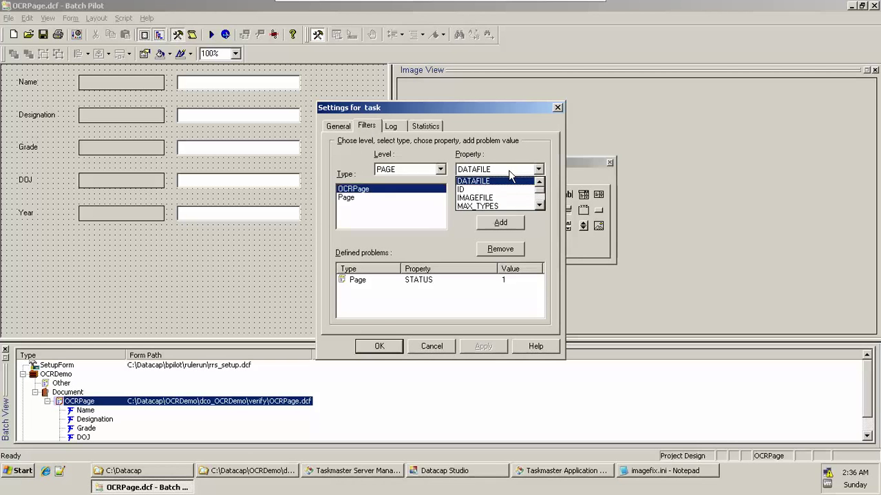
{"action": "left_click", "coordinate": [473, 198]}
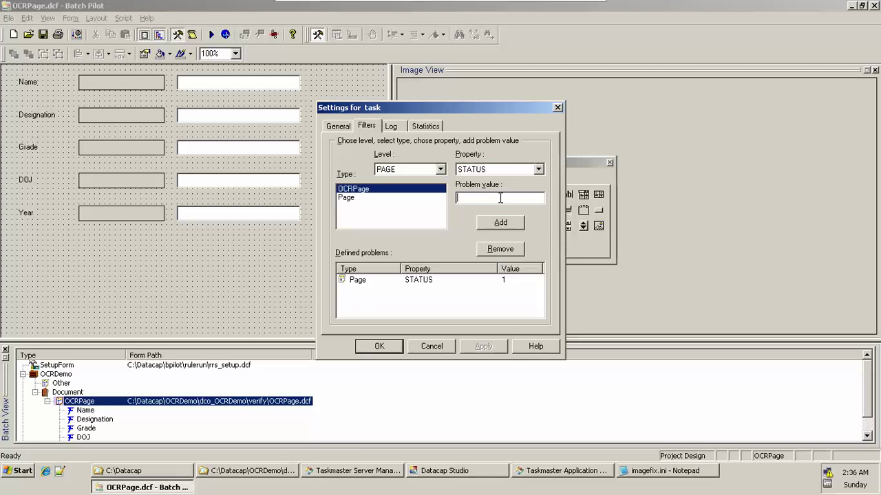
{"action": "type", "text": "1"}
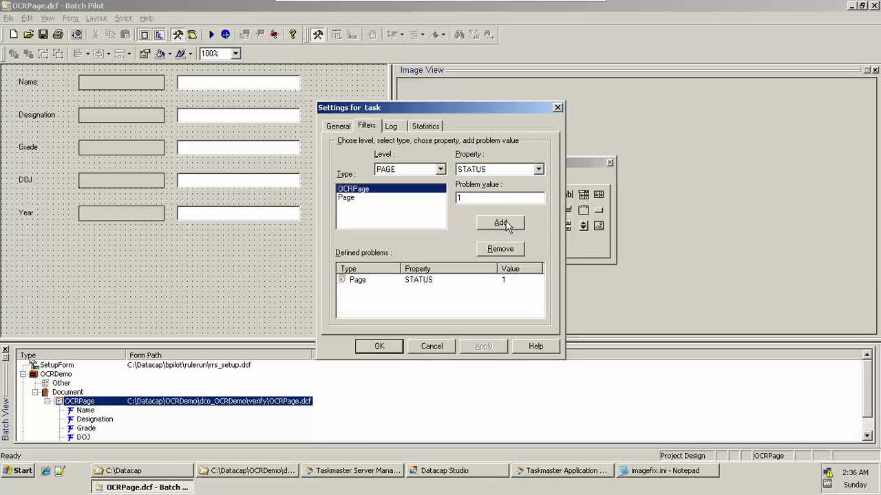
{"action": "left_click", "coordinate": [501, 223]}
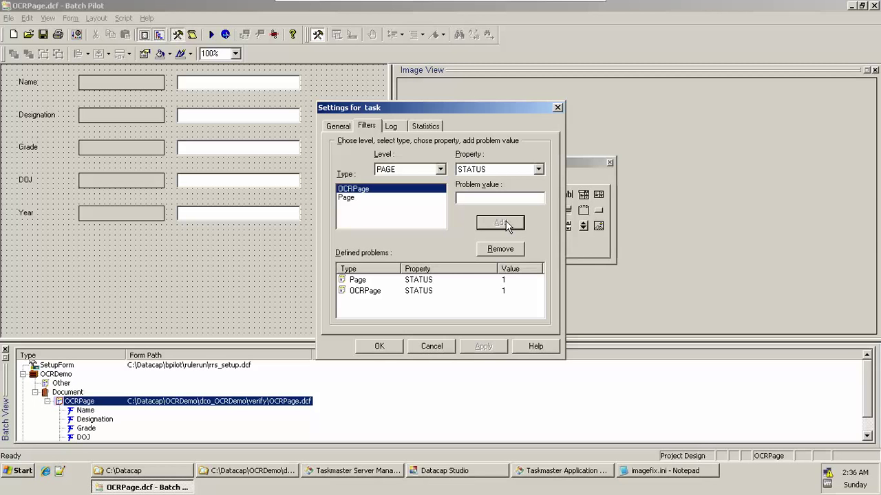
{"action": "left_click", "coordinate": [378, 347]}
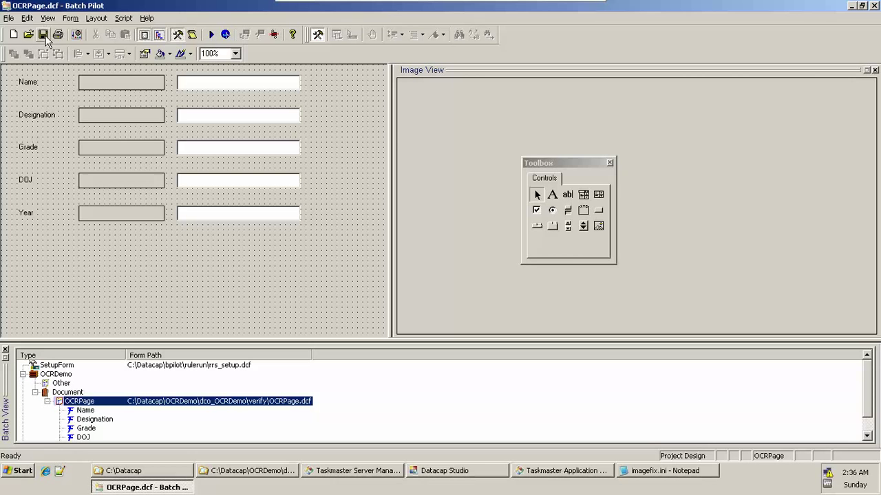
- Start Simulate Task, bringing up the prompt to save rrs_verify.bpp
{"action": "left_click", "coordinate": [8, 18]}
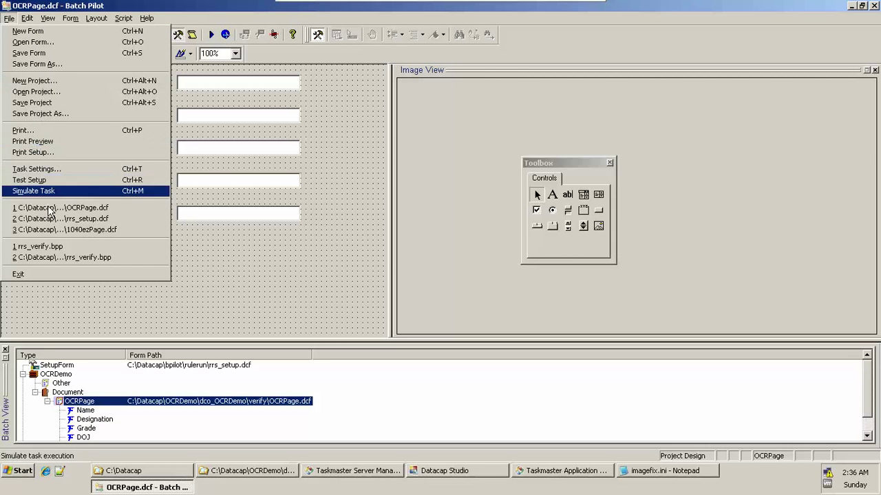
{"action": "left_click", "coordinate": [33, 190]}
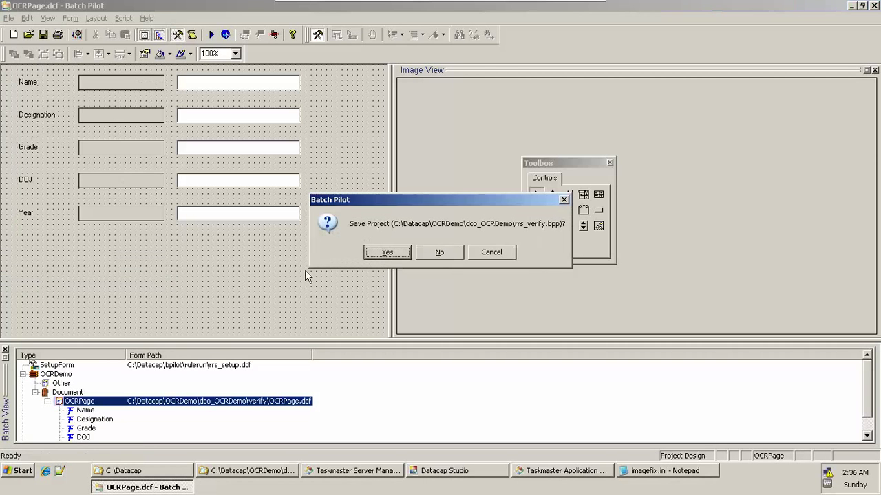
{"action": "mouse_move", "coordinate": [396, 264]}
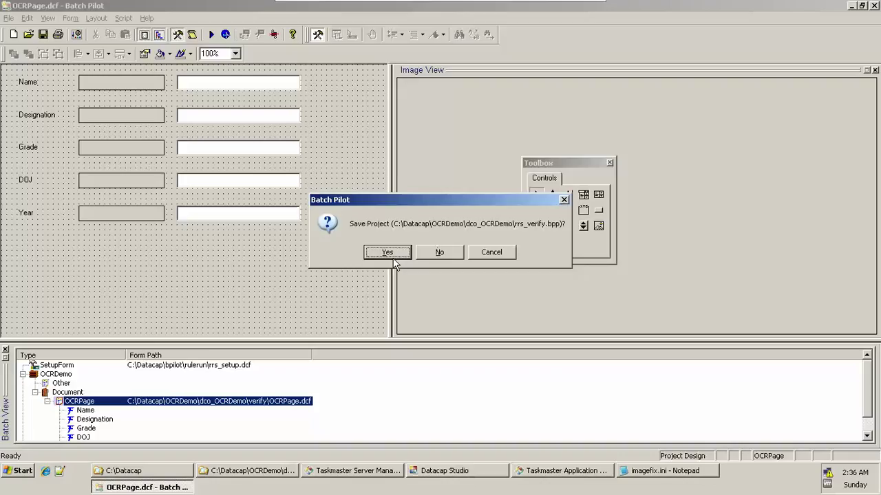